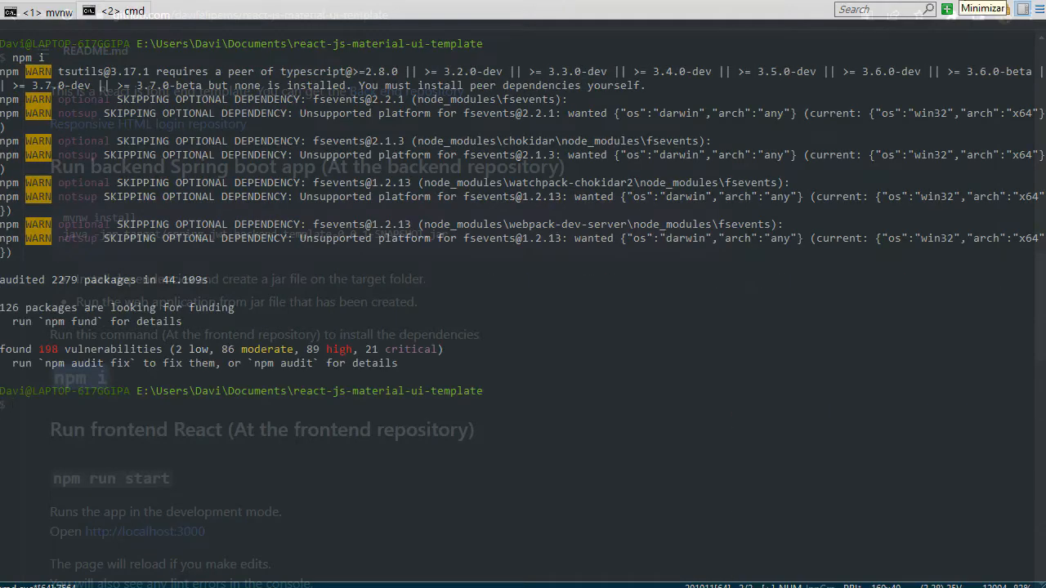
- Launch the frontend dev server with npm run start in the project folder
{"action": "type", "text": "npm run start"}
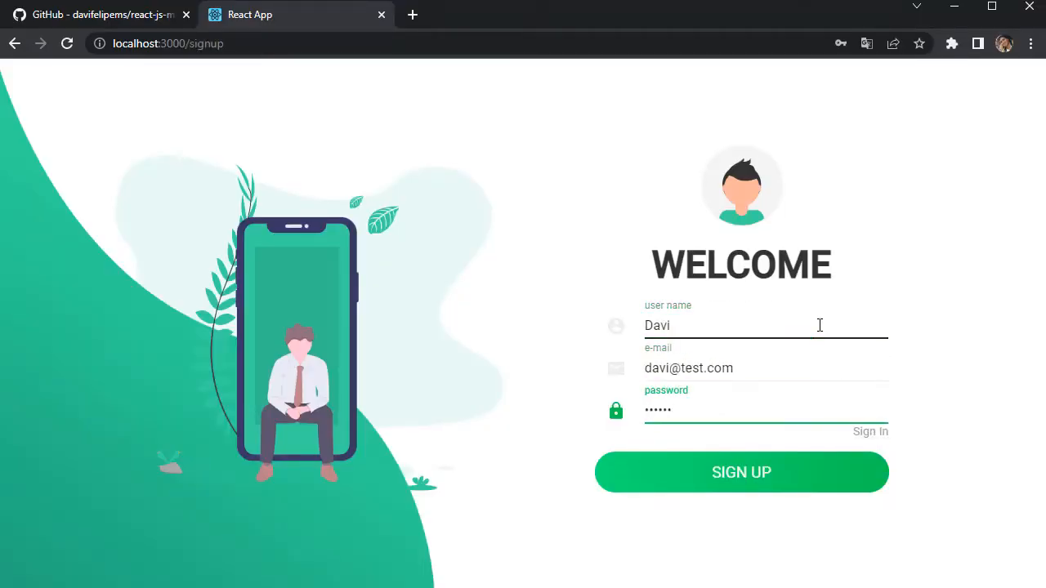
- Submit the filled sign-up form to register the new account and reach the dashboard
{"action": "left_click", "coordinate": [742, 471]}
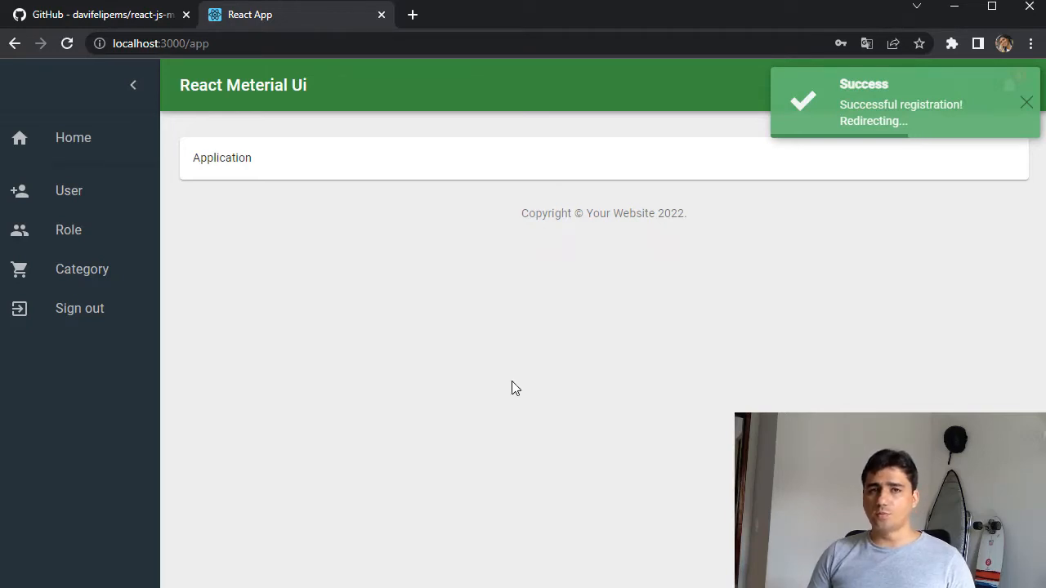
{"action": "mouse_move", "coordinate": [550, 350]}
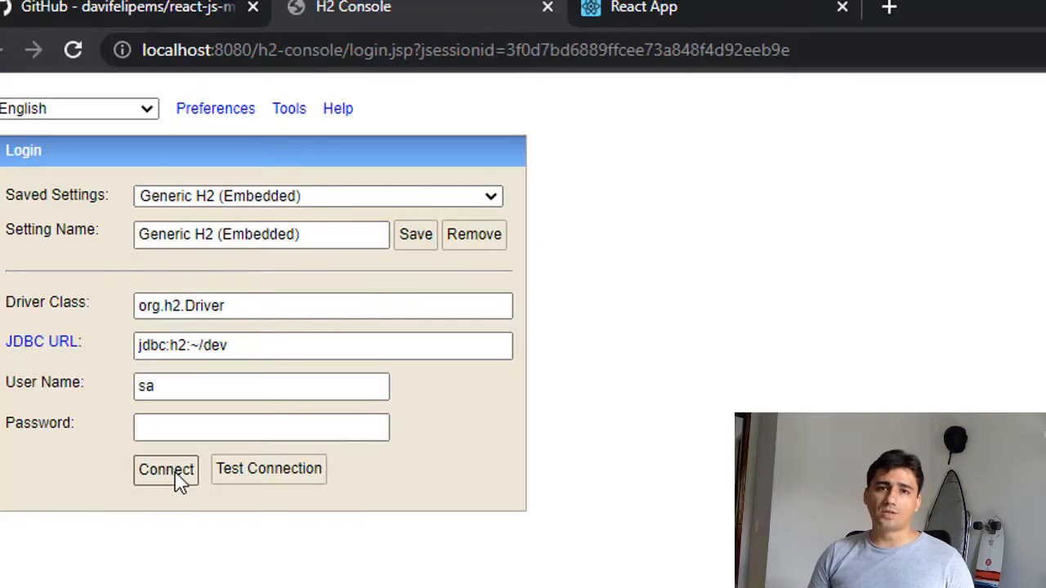
- Connect to the H2 database and run the INSERT adding six user/role read, write and delete privileges
{"action": "left_click", "coordinate": [165, 467]}
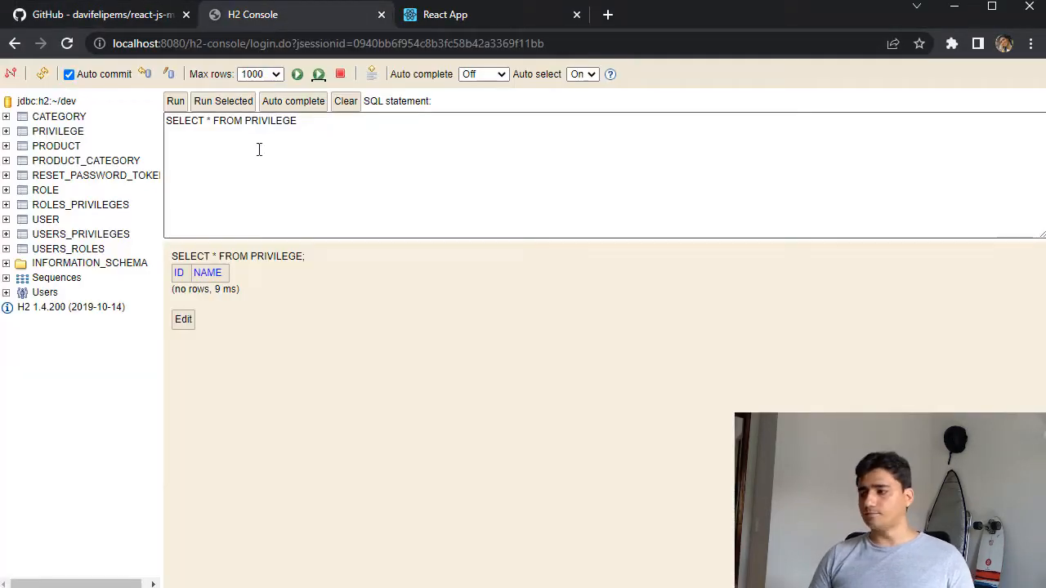
{"action": "left_click", "coordinate": [222, 101]}
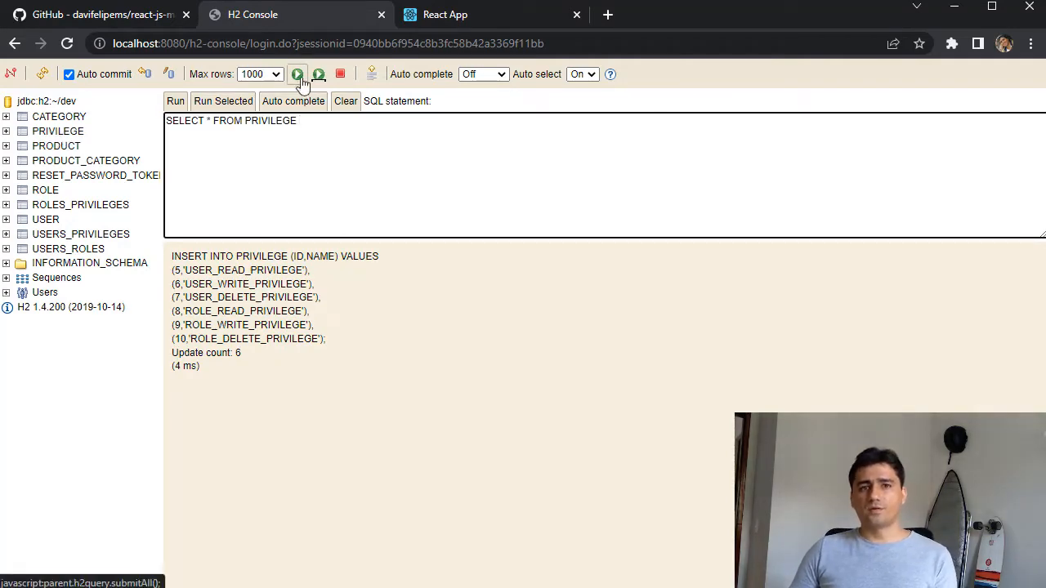
{"action": "left_click", "coordinate": [98, 15]}
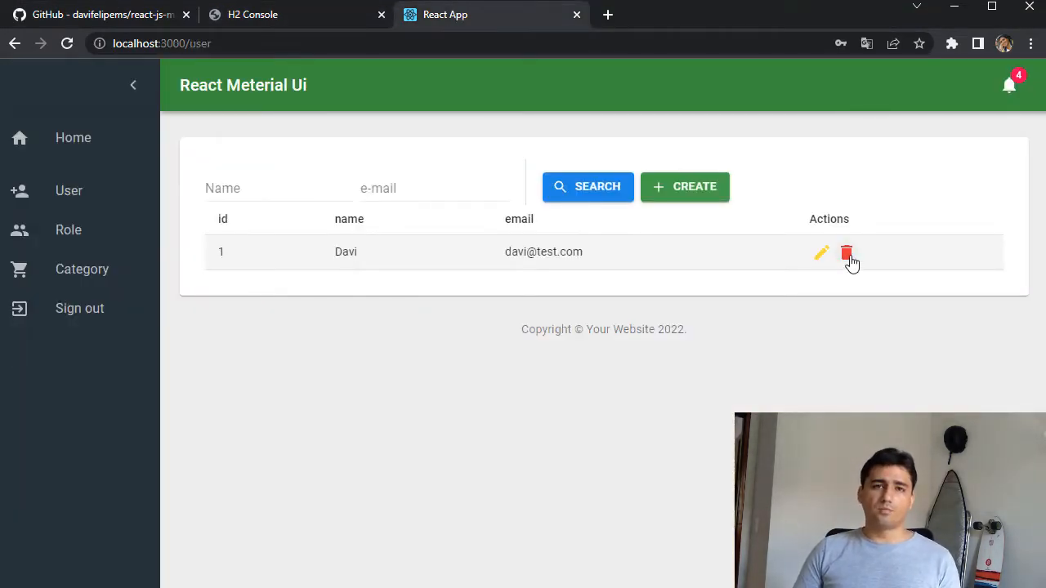
- Attempt to delete and then edit-save the only user Davi, both refused, and return to the user list
{"action": "left_click", "coordinate": [846, 252]}
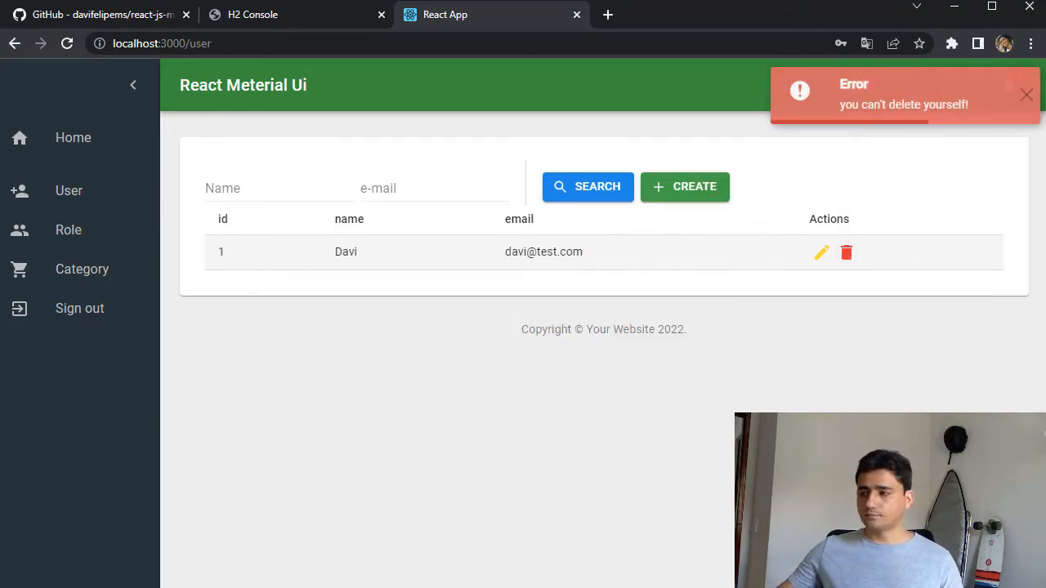
{"action": "left_click", "coordinate": [820, 252]}
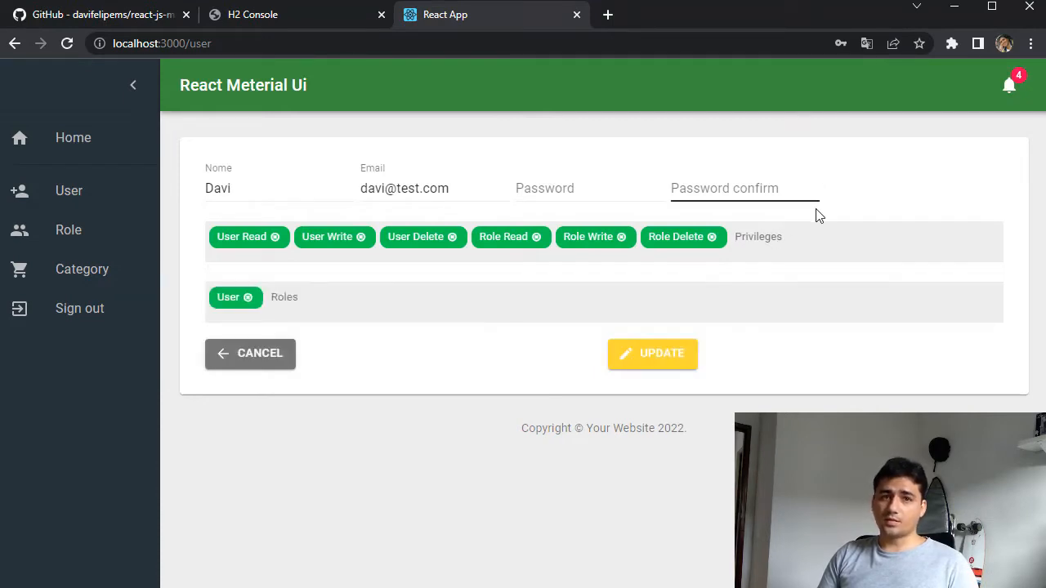
{"action": "left_click", "coordinate": [652, 353]}
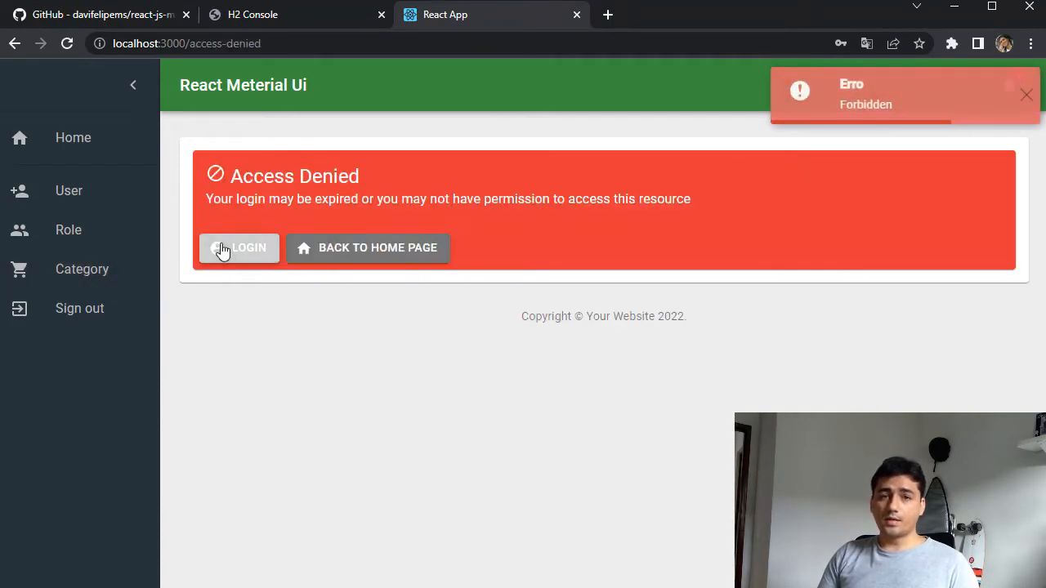
{"action": "mouse_move", "coordinate": [69, 190]}
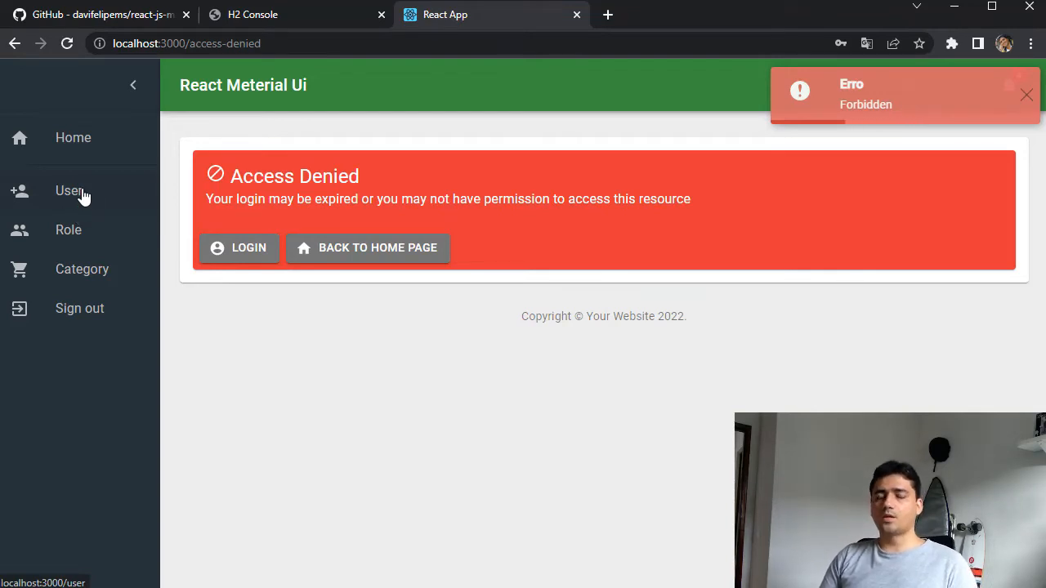
{"action": "left_click", "coordinate": [68, 190]}
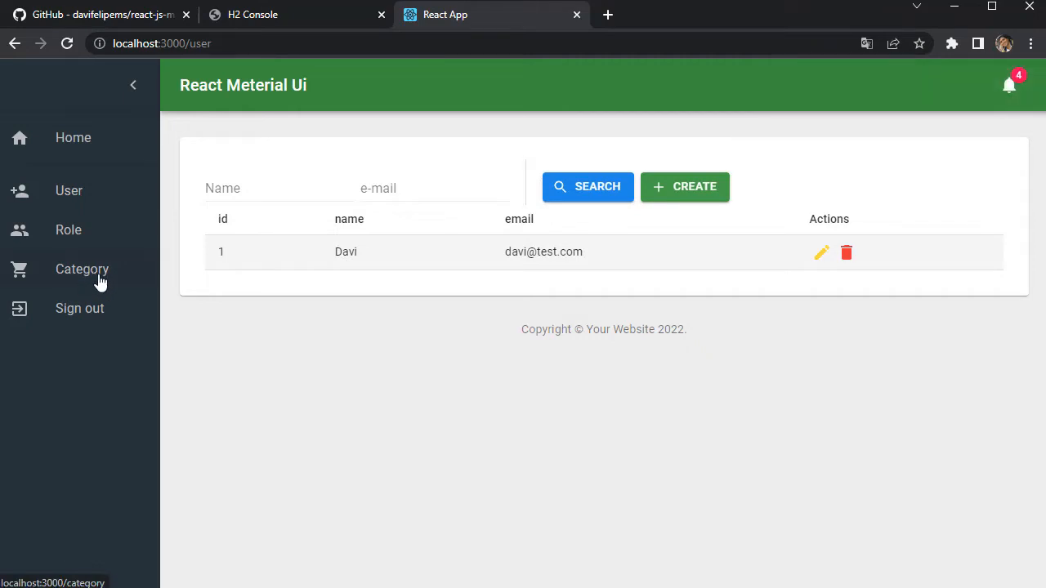
- Create the category Eletron, then view the role list showing ROLE_USER
{"action": "left_click", "coordinate": [81, 268]}
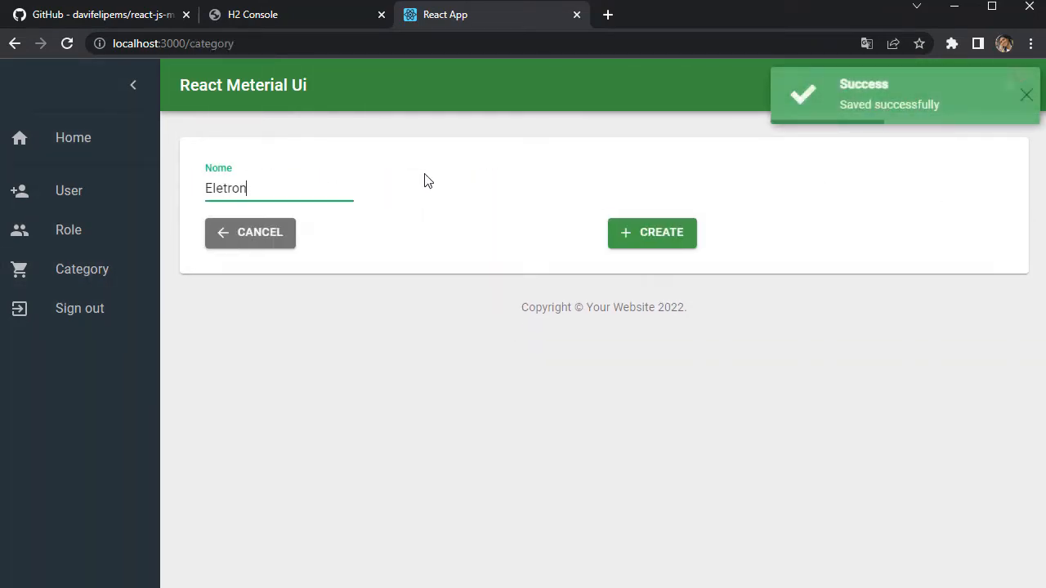
{"action": "left_click", "coordinate": [650, 232]}
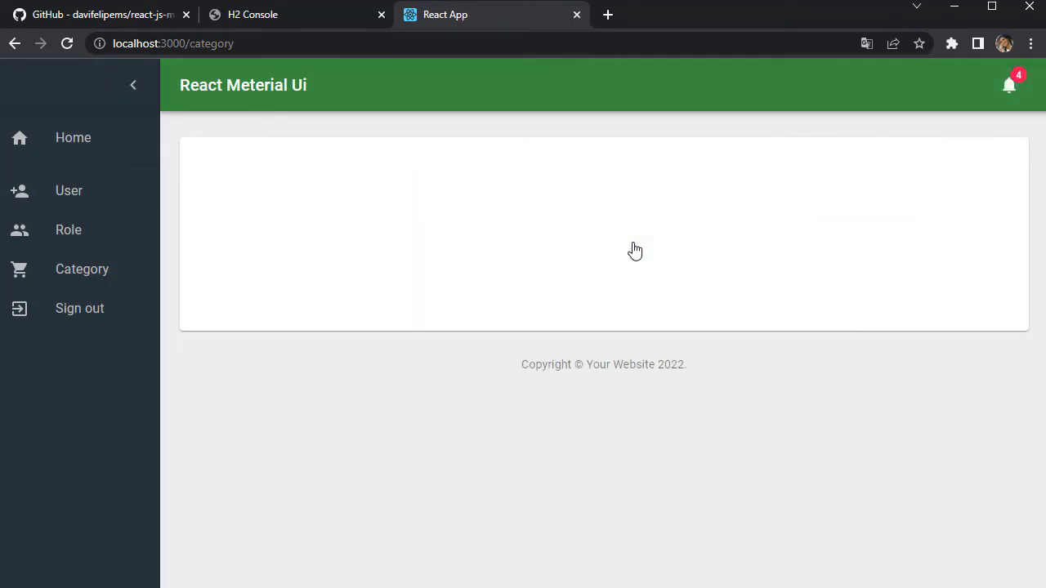
{"action": "left_click", "coordinate": [69, 229]}
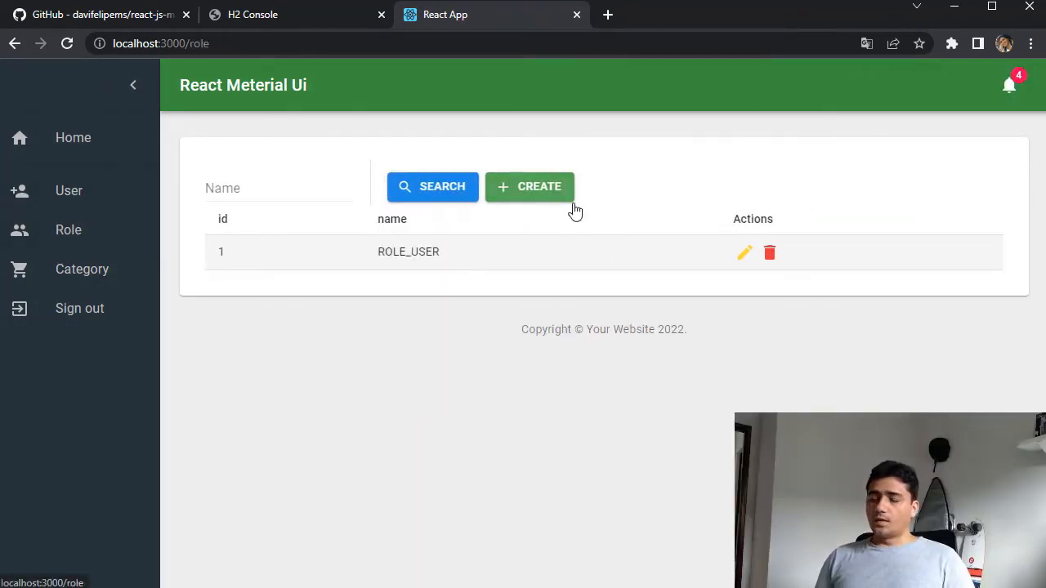
- Create user Steve with the Manager role and Category Read privilege, landing on the login page
{"action": "left_click", "coordinate": [743, 251]}
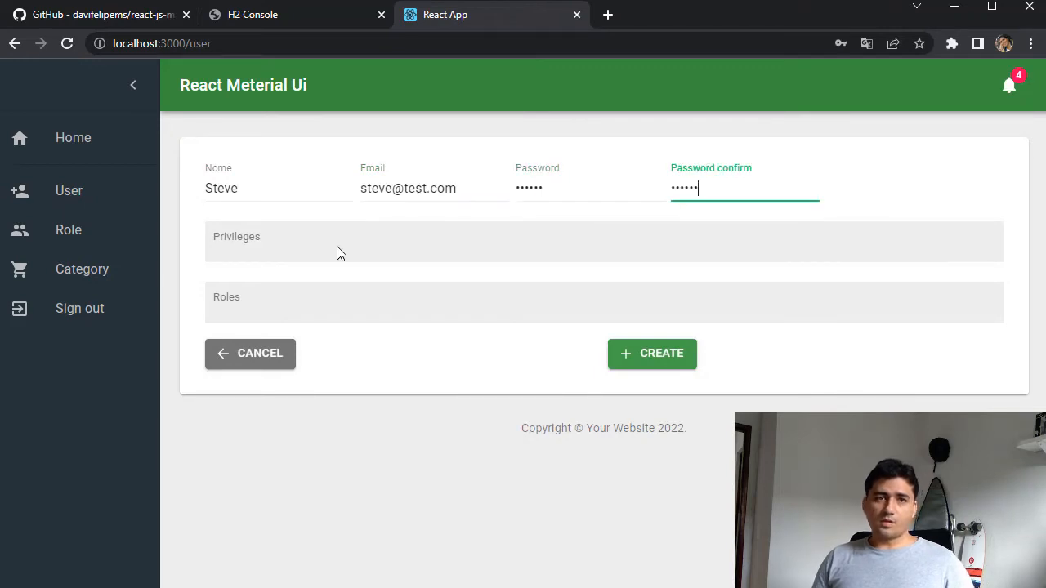
{"action": "left_click", "coordinate": [651, 353]}
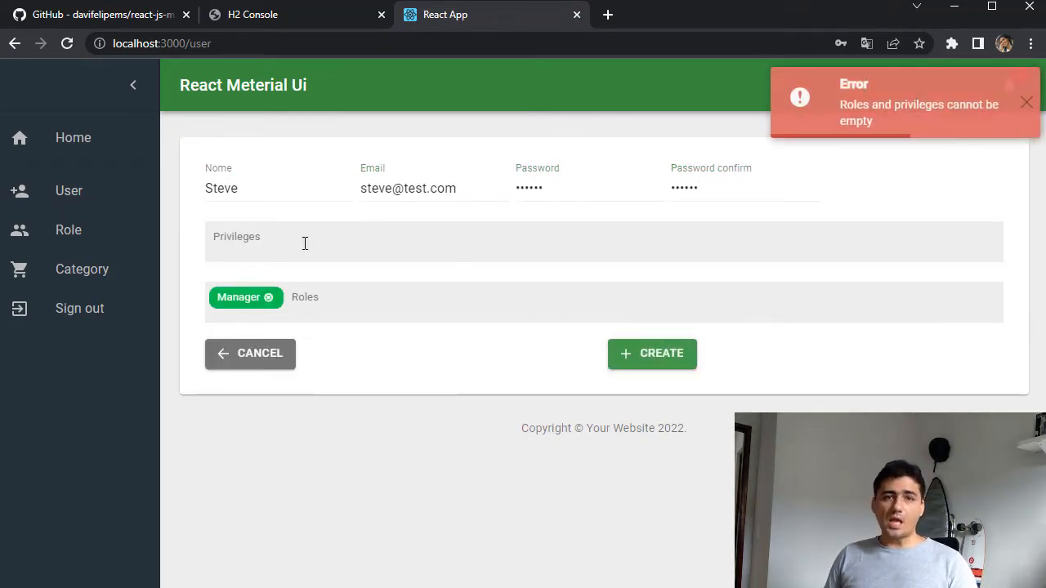
{"action": "left_click", "coordinate": [650, 353]}
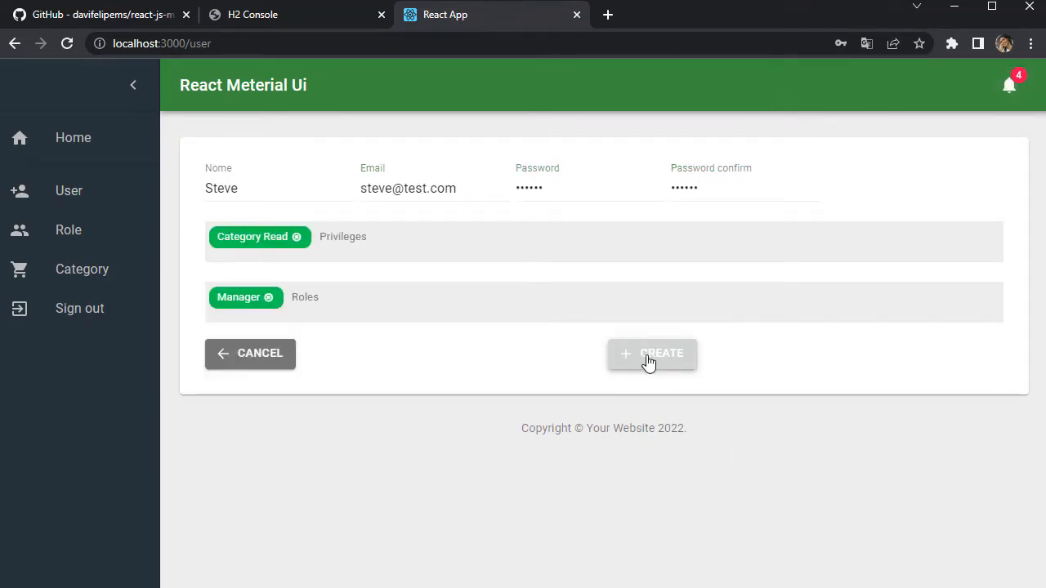
{"action": "left_click", "coordinate": [650, 353]}
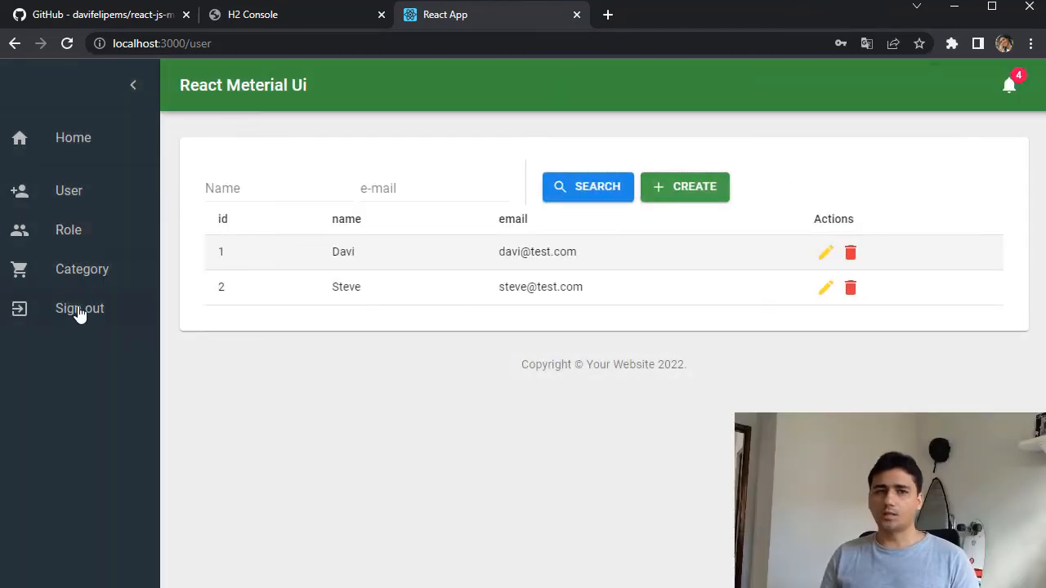
{"action": "left_click", "coordinate": [78, 307]}
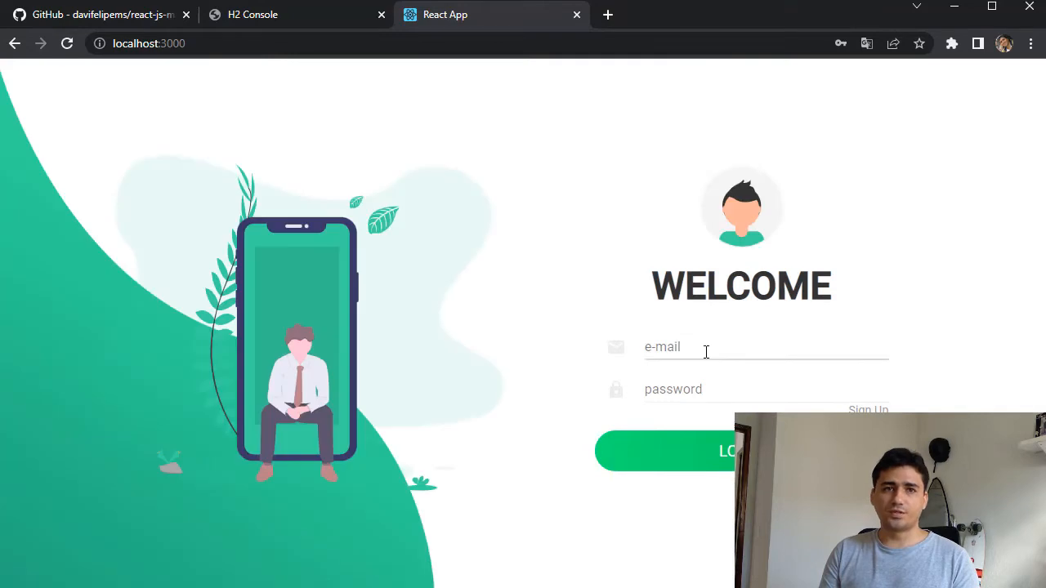
- Log in as steve@test and delete the Foods category with confirmation
{"action": "type", "text": "steve@test"}
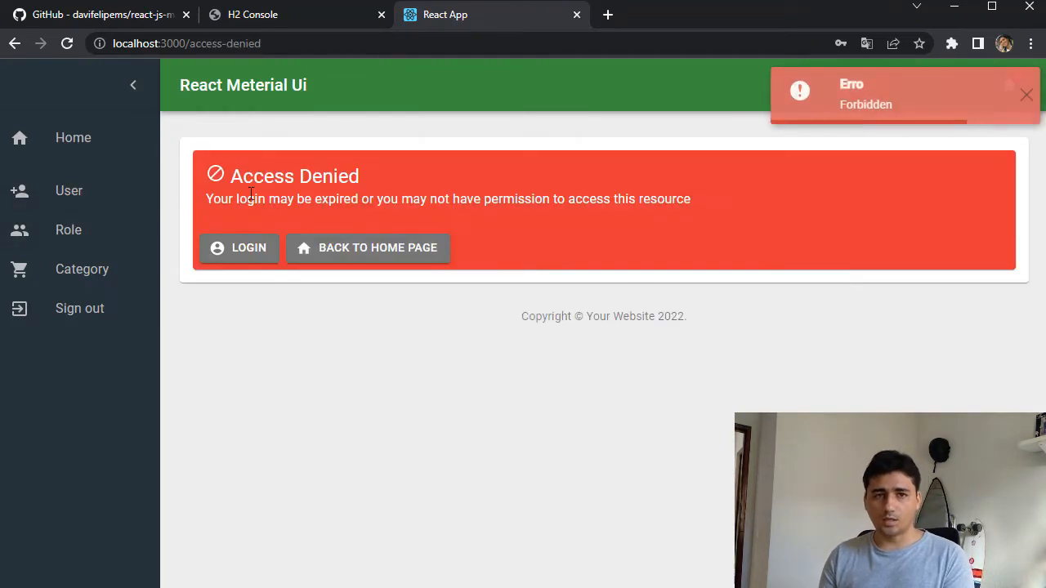
{"action": "left_click", "coordinate": [81, 268]}
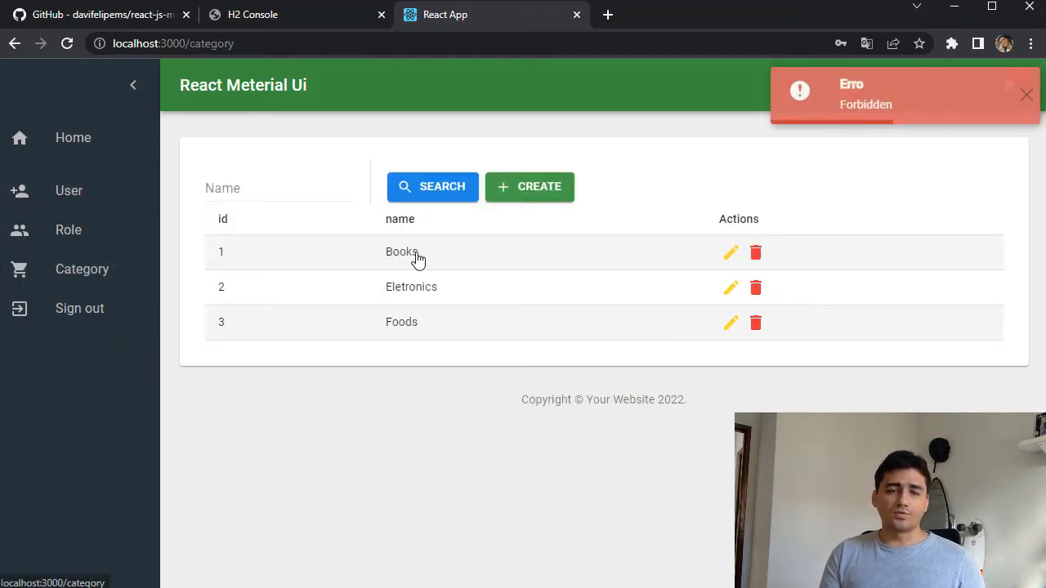
{"action": "left_click", "coordinate": [729, 320]}
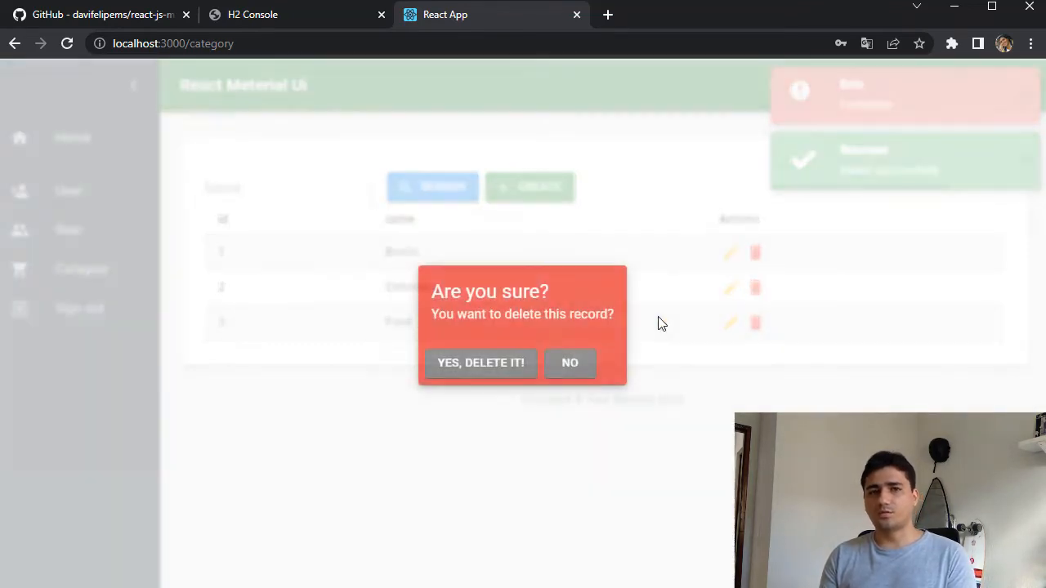
{"action": "left_click", "coordinate": [480, 363]}
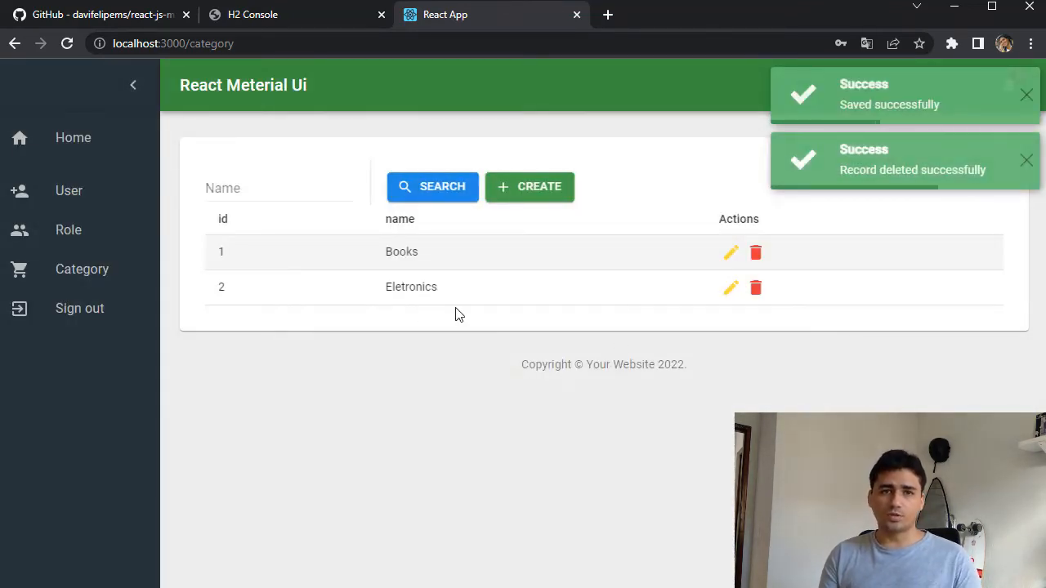
- Recreate the Foods category, picking the name from suggestions, and request sign-out
{"action": "type", "text": "Fo"}
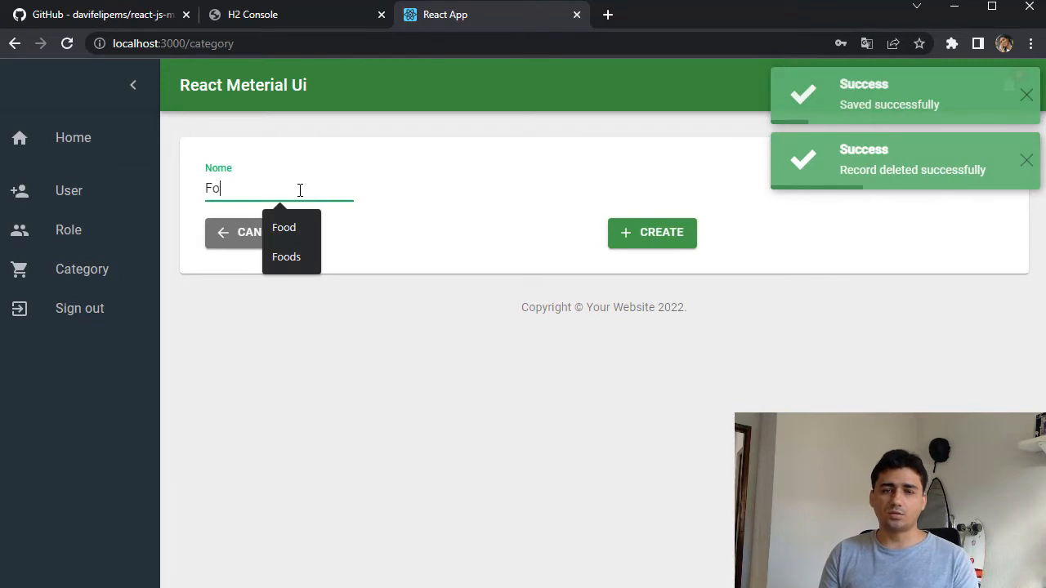
{"action": "left_click", "coordinate": [286, 257]}
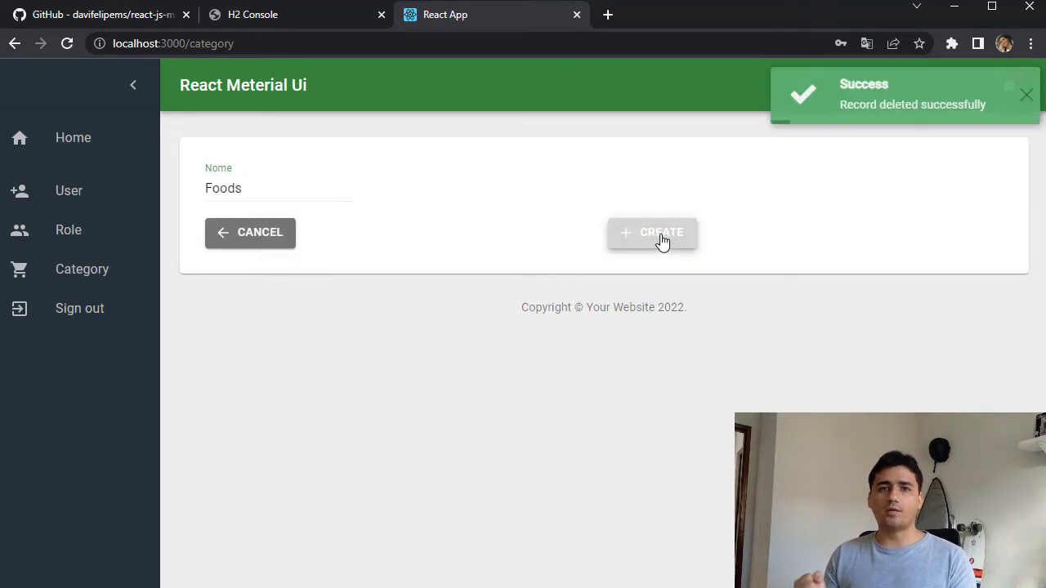
{"action": "left_click", "coordinate": [79, 307]}
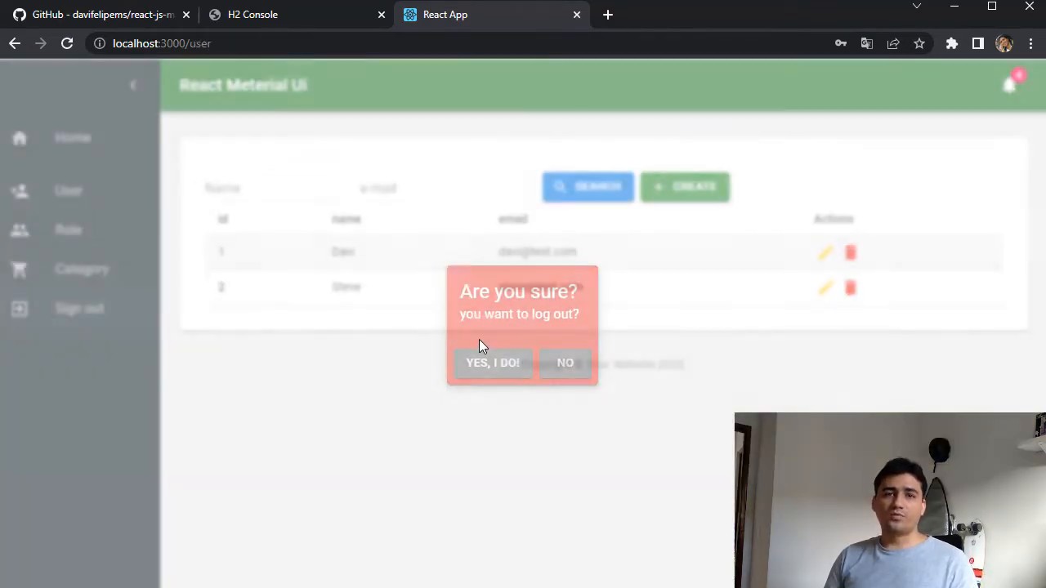
- Sign out, log back in as steve@test, get Access Denied on the Role page, and show the user list
{"action": "left_click", "coordinate": [492, 363]}
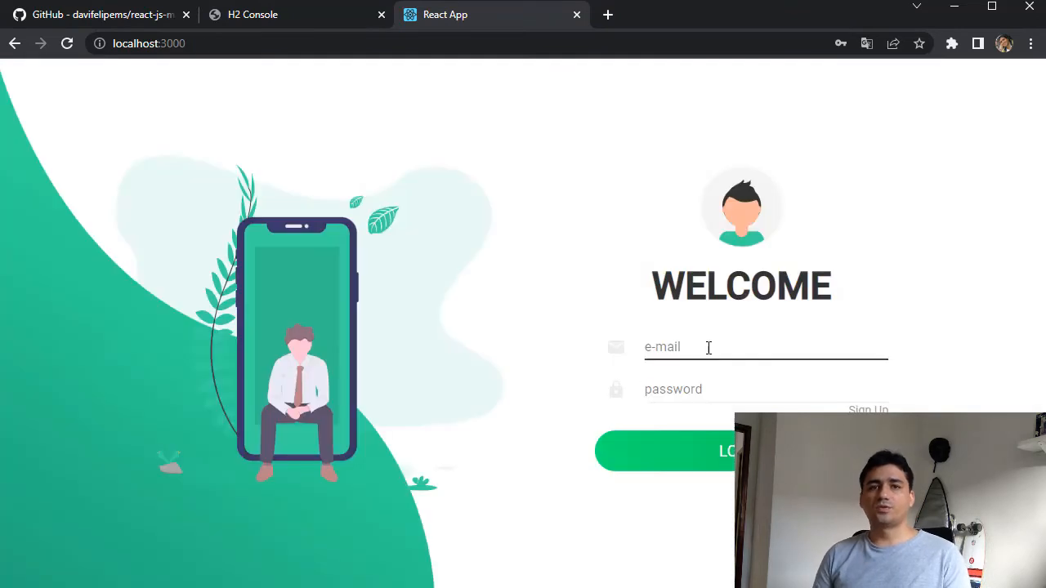
{"action": "type", "text": "steve@test.com"}
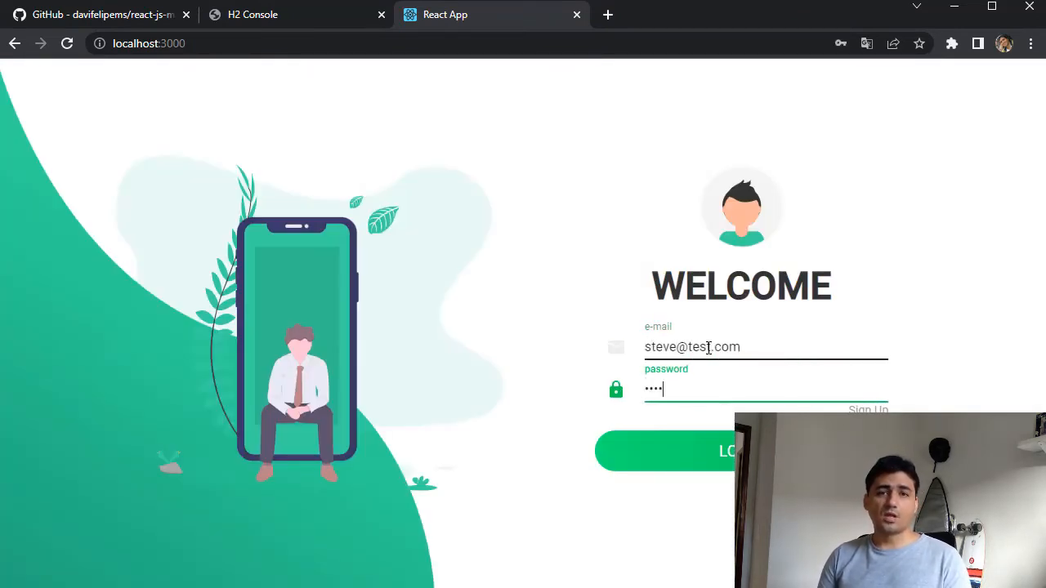
{"action": "left_click", "coordinate": [703, 451]}
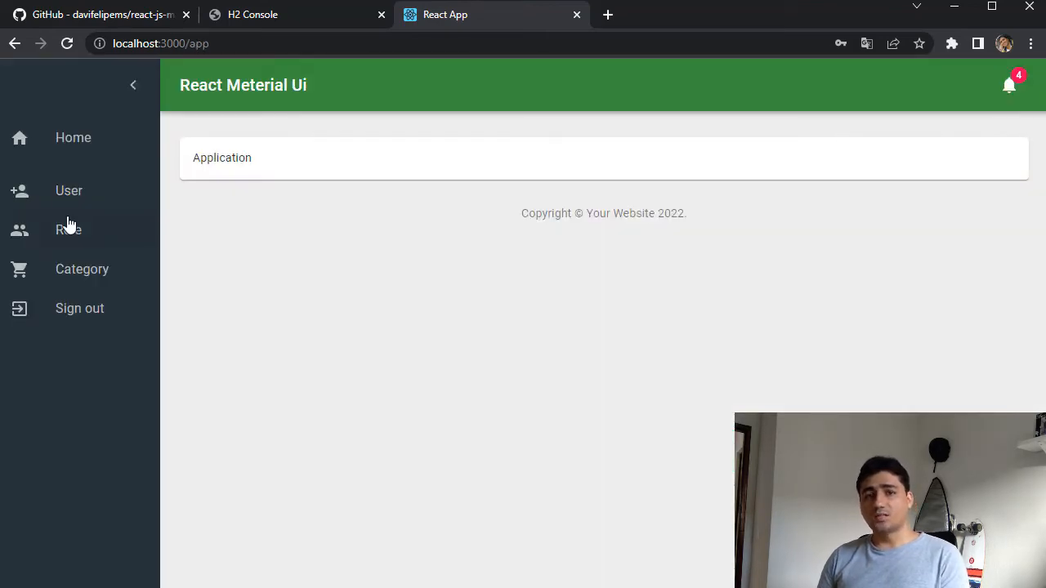
{"action": "left_click", "coordinate": [82, 268]}
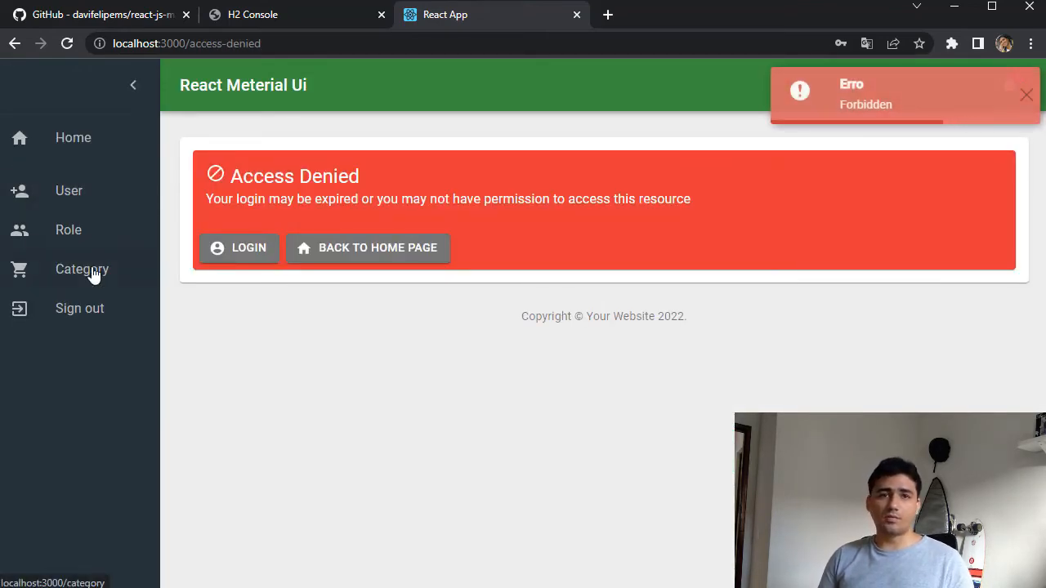
{"action": "left_click", "coordinate": [79, 307]}
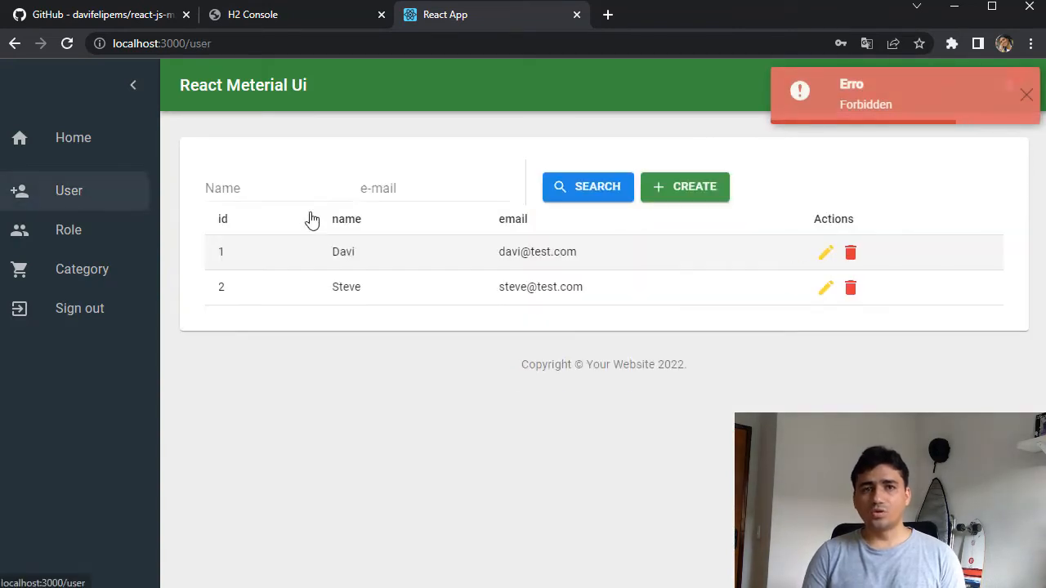
- Update Steve's user record, confirm the forced sign-out and log in as Steve again
{"action": "left_click", "coordinate": [823, 287]}
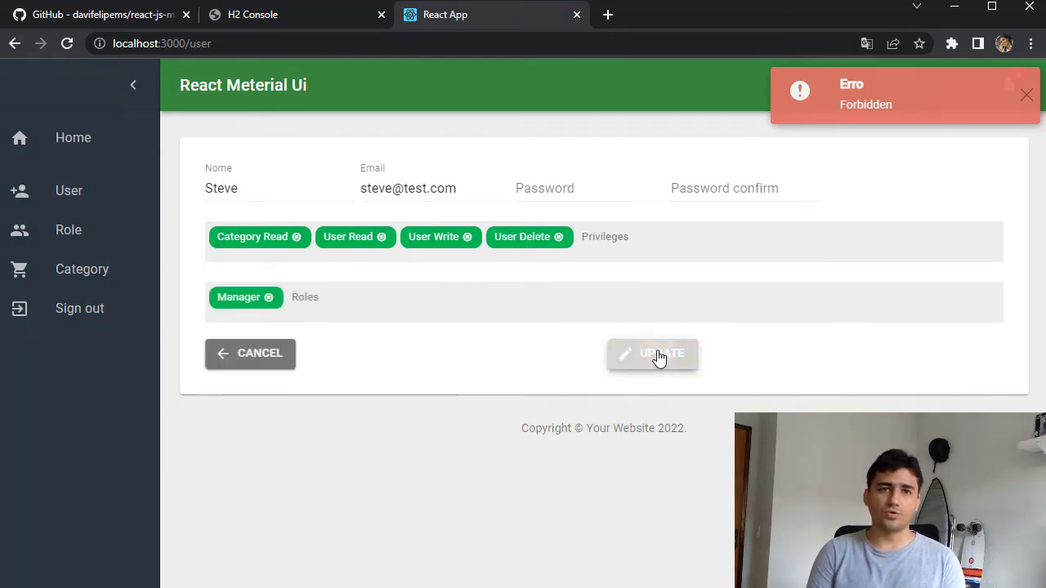
{"action": "left_click", "coordinate": [79, 308]}
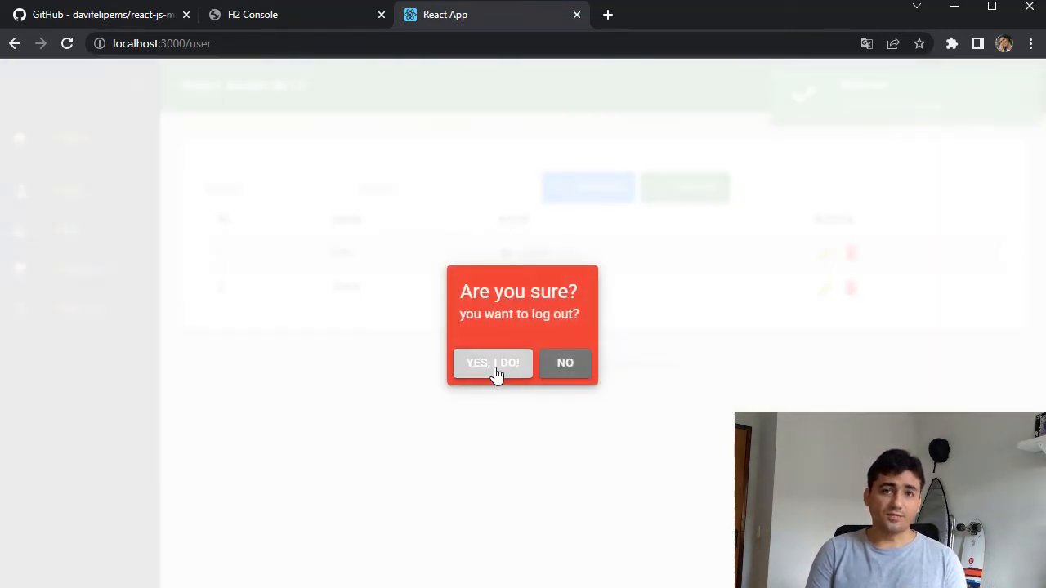
{"action": "left_click", "coordinate": [492, 363]}
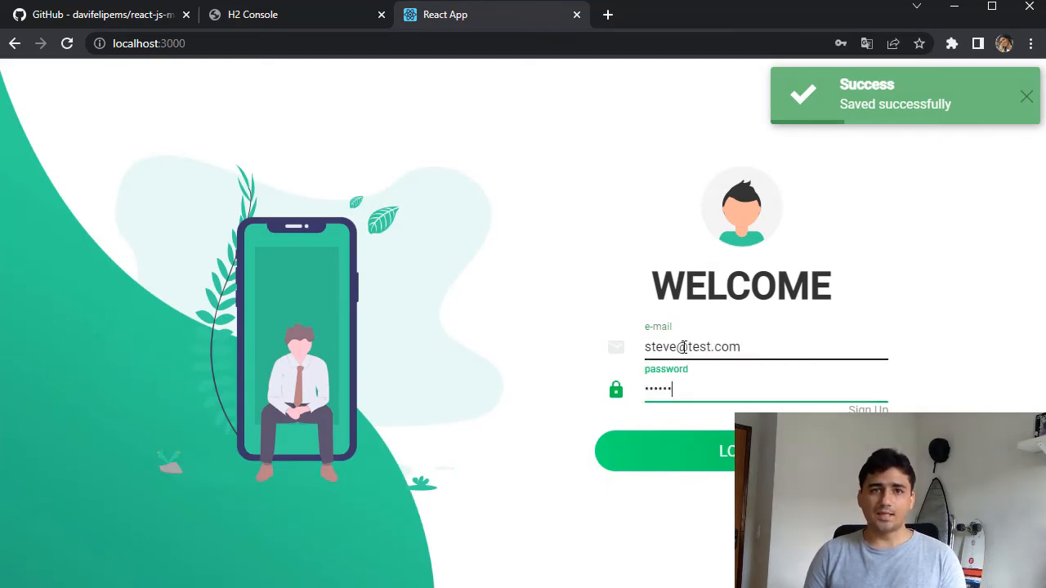
{"action": "left_click", "coordinate": [703, 451]}
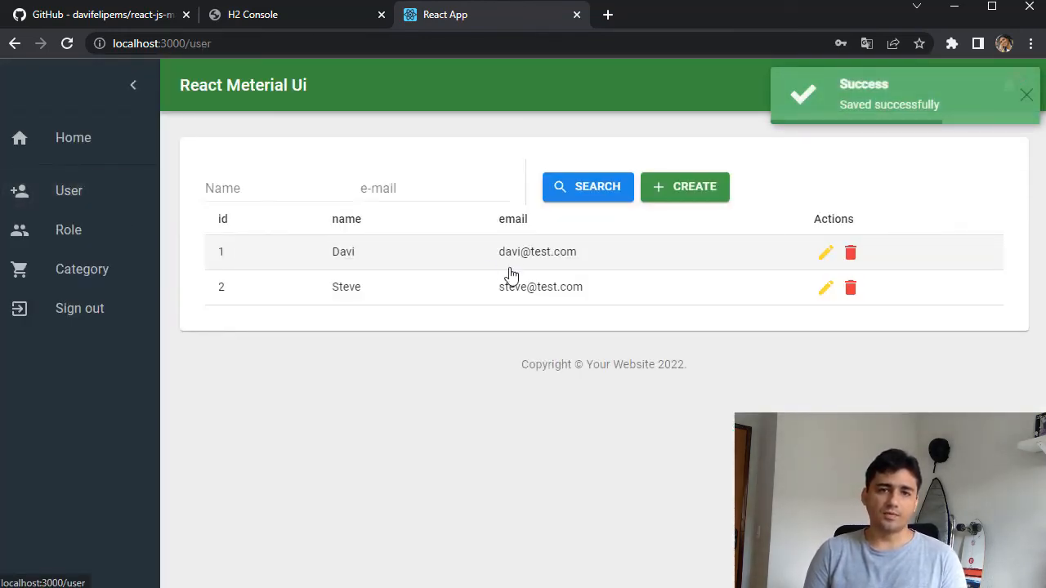
- Try deleting Steve's own record (refused) and open Davi's record for editing
{"action": "left_click", "coordinate": [850, 288]}
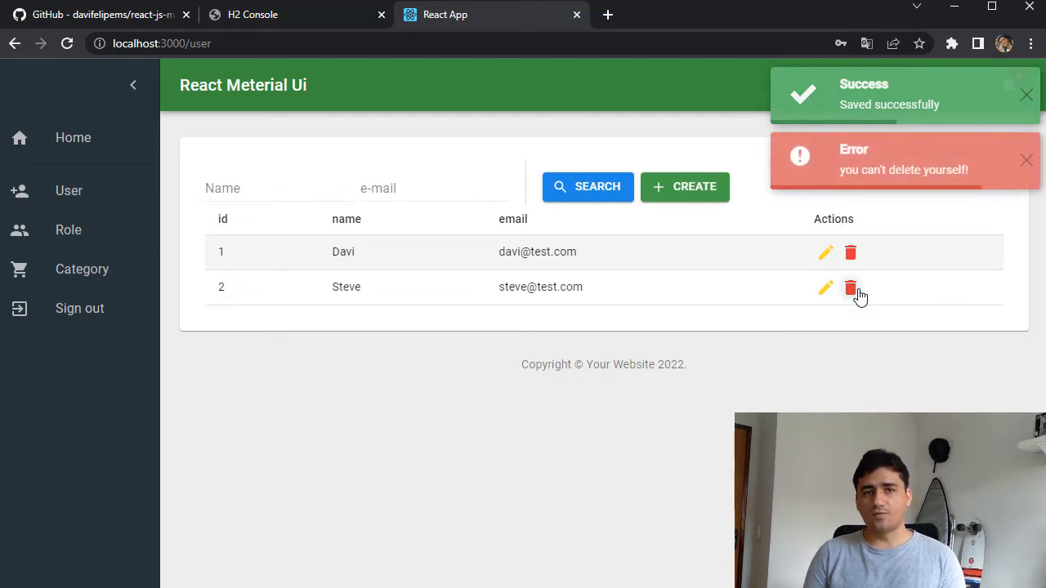
{"action": "left_click", "coordinate": [824, 252]}
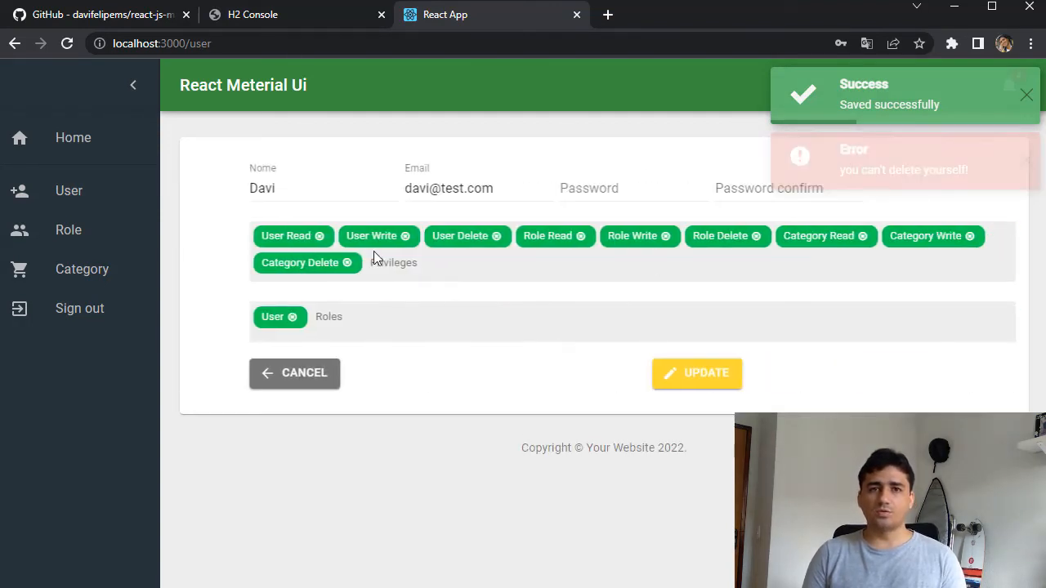